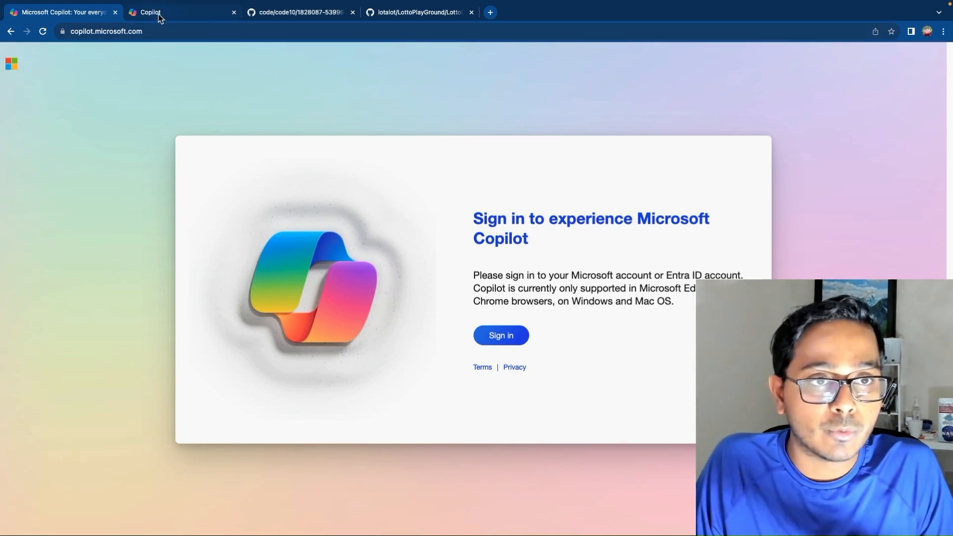
Sign in to Microsoft Copilot to reach its home page and empty chat box.
click(500, 336)
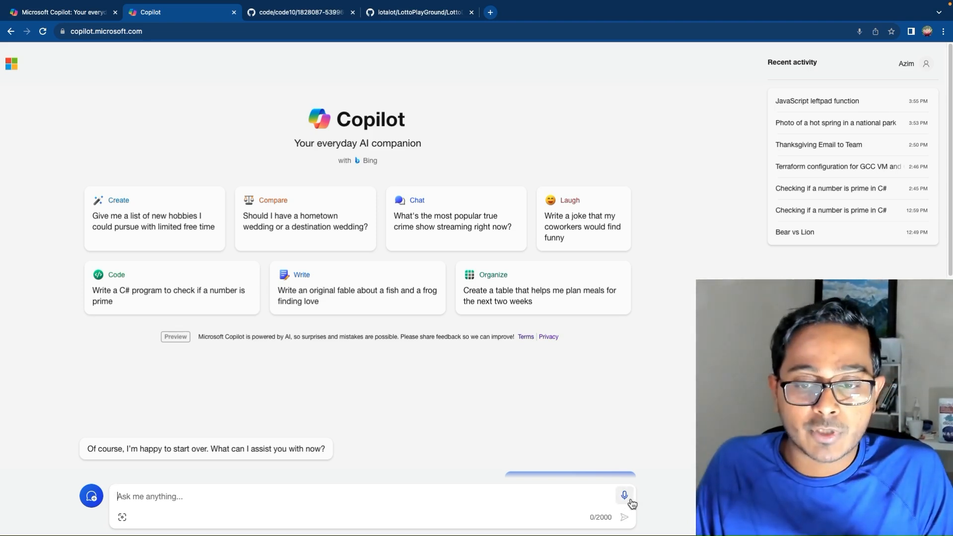
click(122, 517)
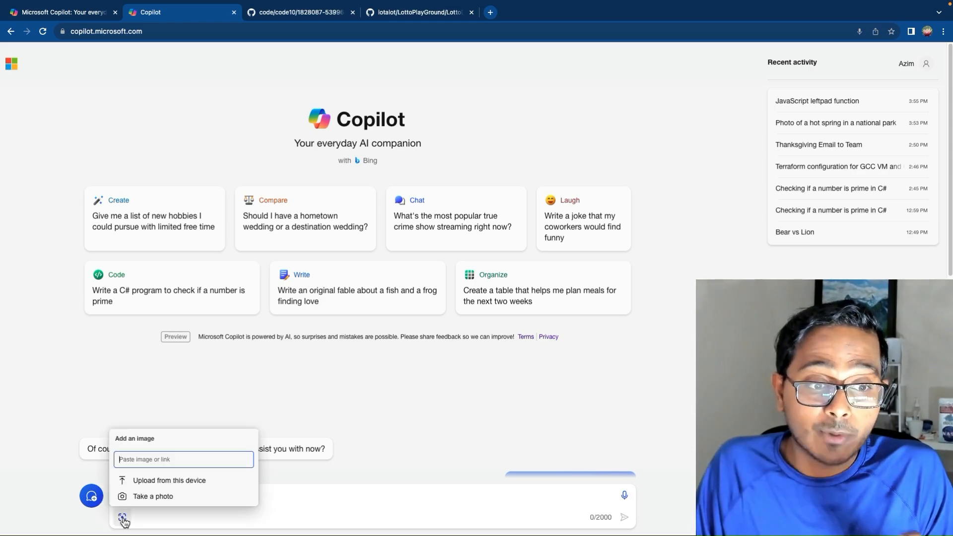
mouse_move(161, 480)
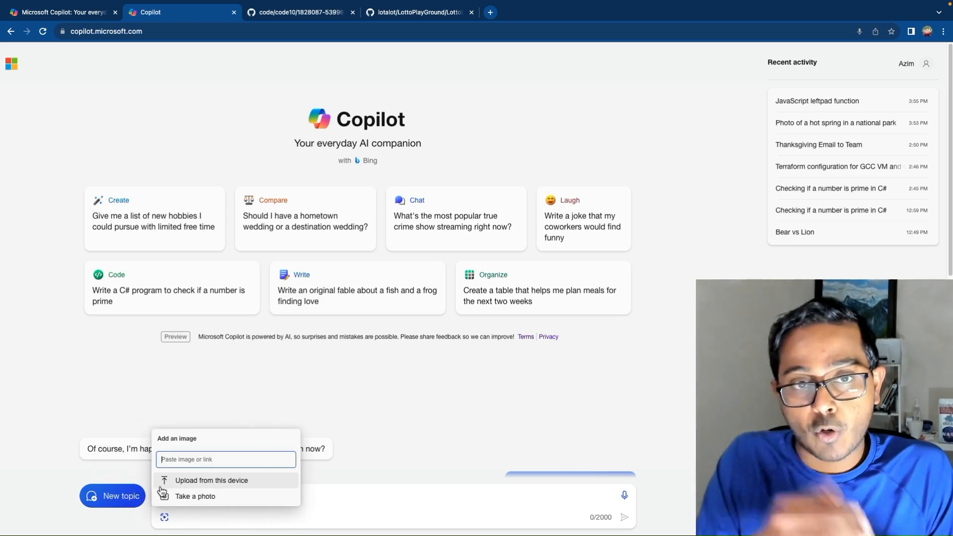
click(383, 420)
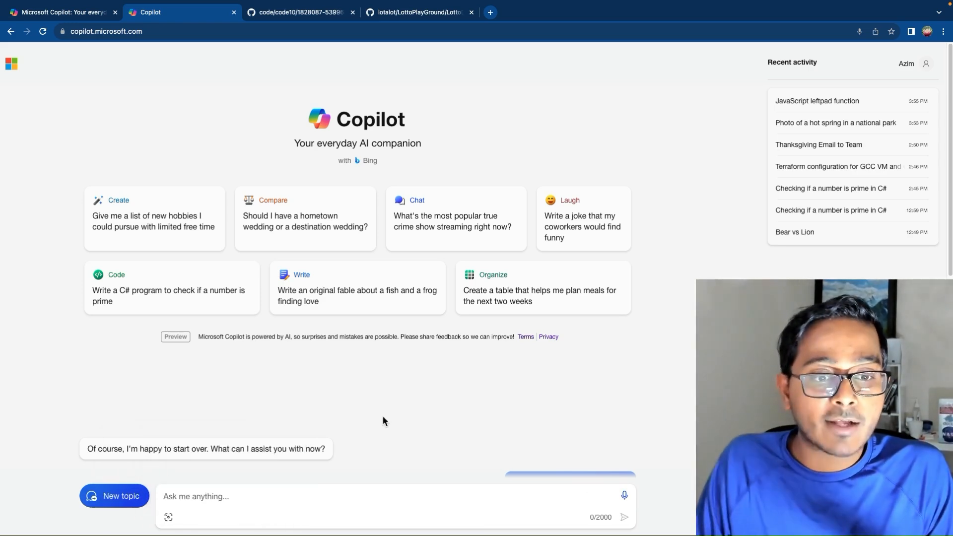